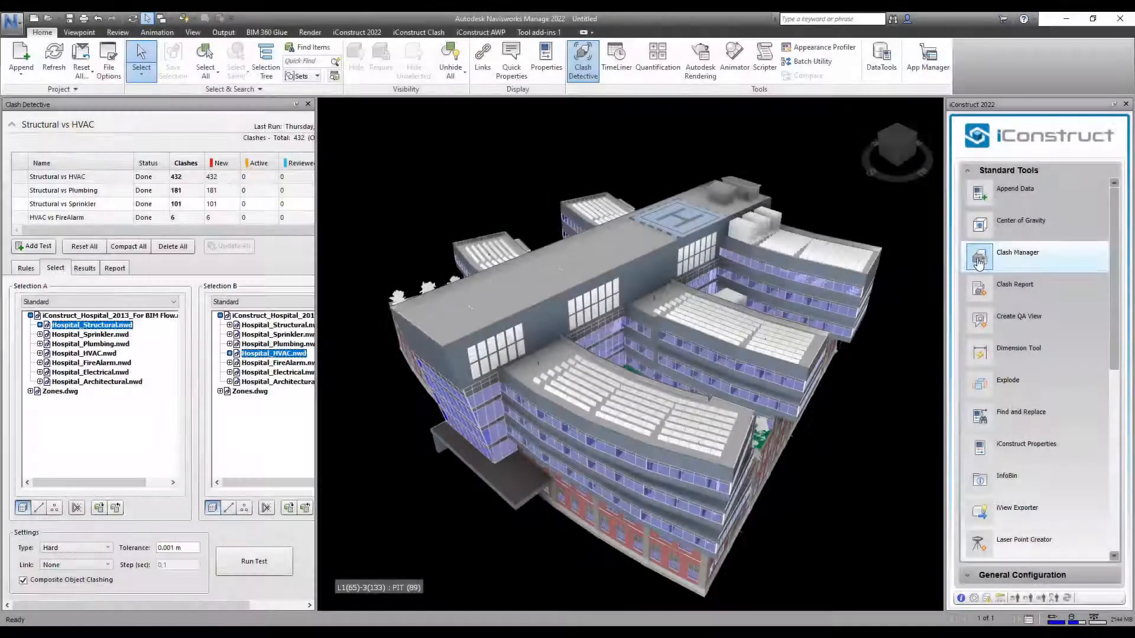
Load the Structural vs HVAC clash test into iConstruct Clash Manager.
{"action": "left_click", "coordinate": [1018, 256]}
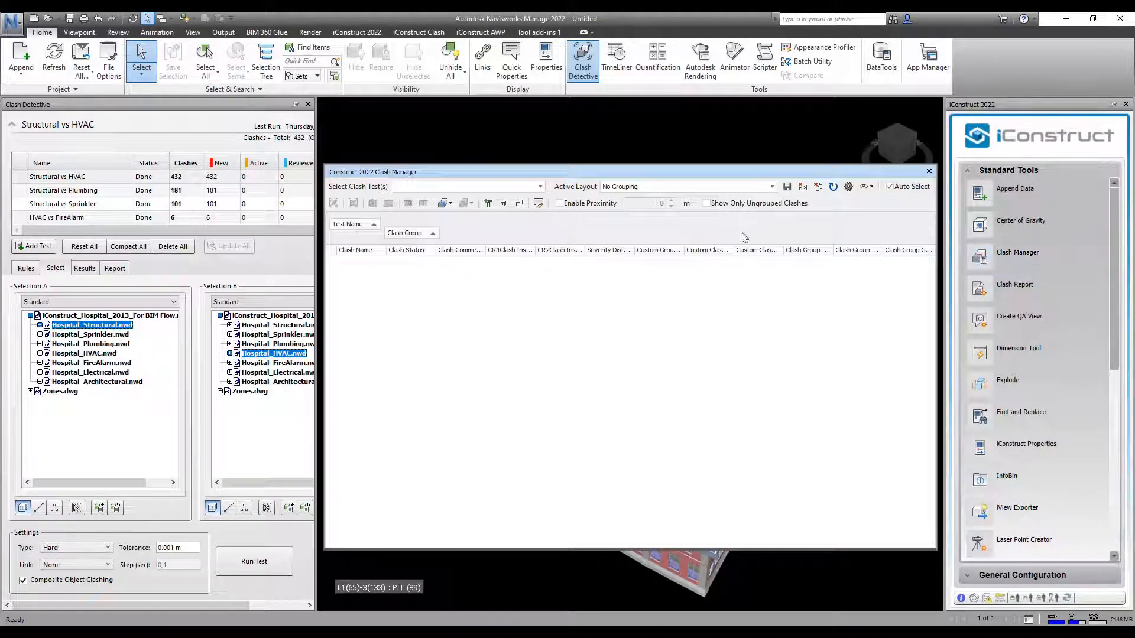
{"action": "left_click", "coordinate": [539, 187]}
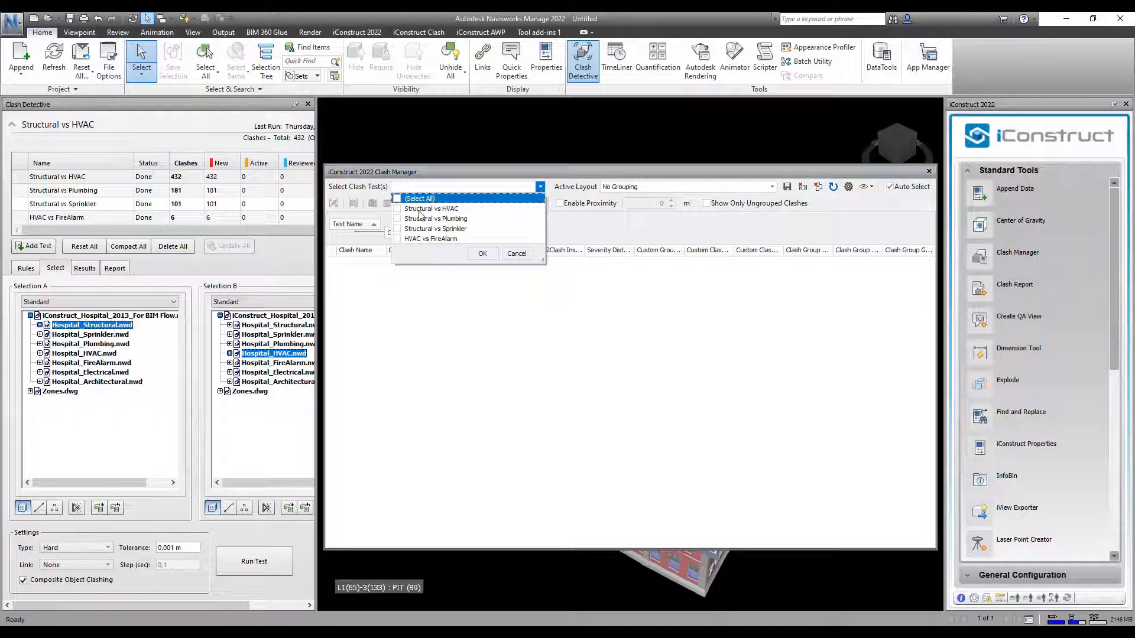
{"action": "left_click", "coordinate": [431, 209]}
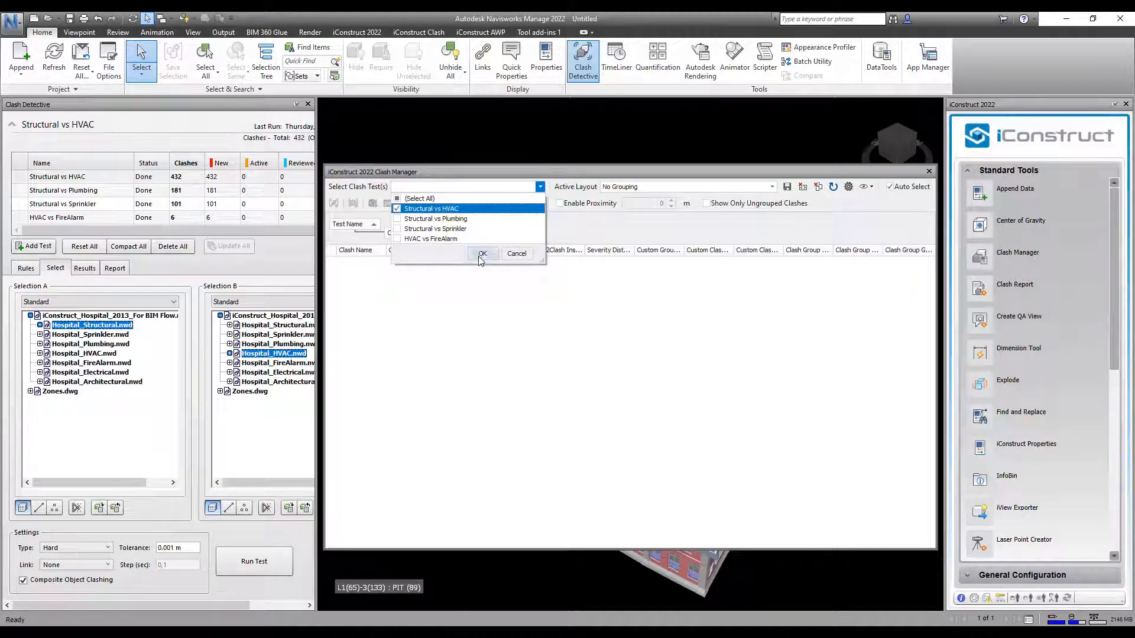
{"action": "left_click", "coordinate": [483, 254]}
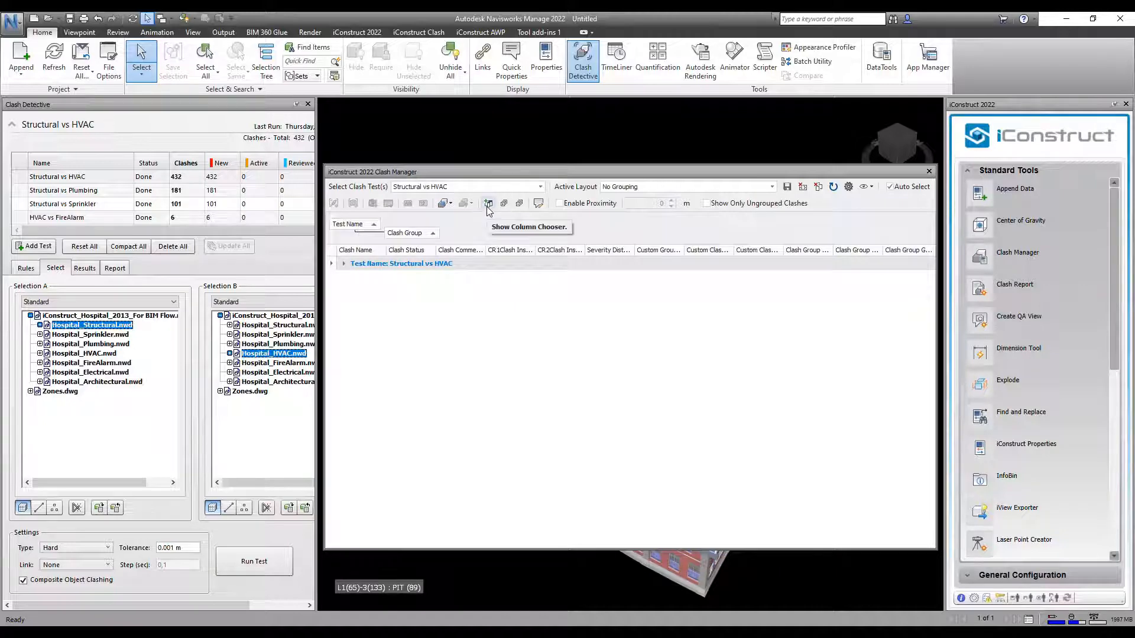
Add CR2 - Element - System Name as a grouping level under Clash Group.
{"action": "left_click", "coordinate": [488, 204]}
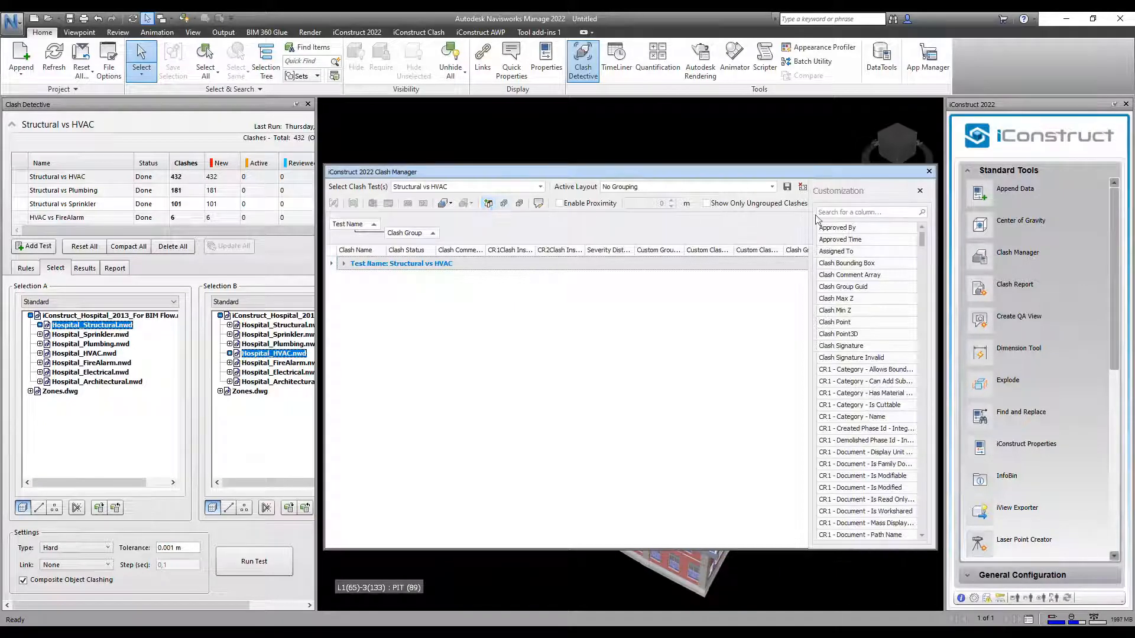
{"action": "type", "text": "system"}
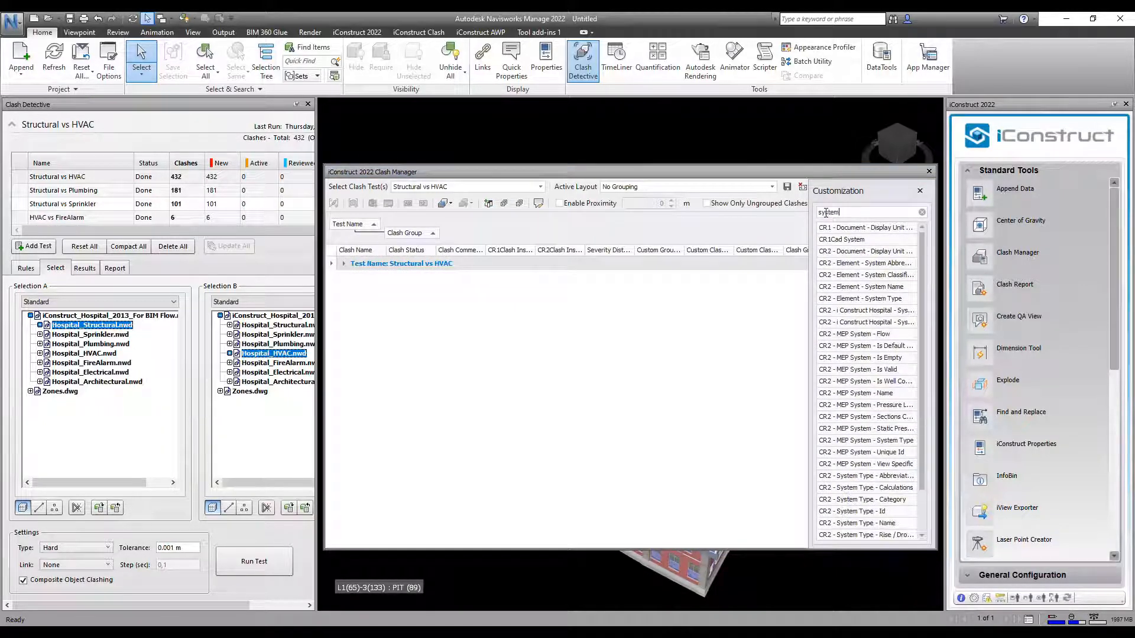
{"action": "left_click", "coordinate": [866, 287]}
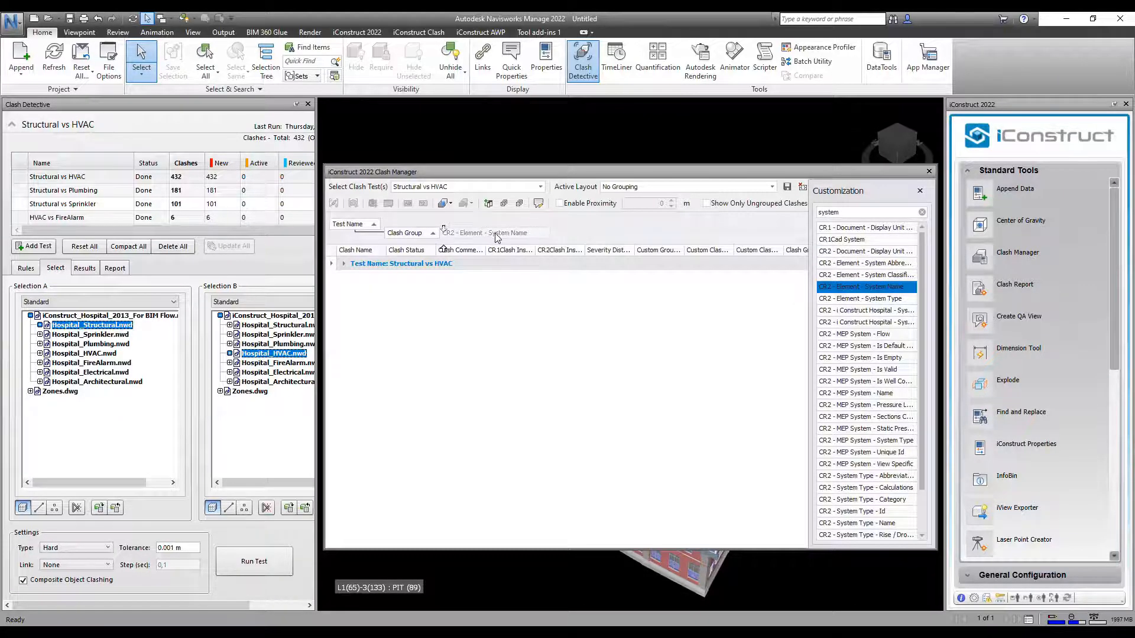
{"action": "left_click", "coordinate": [861, 298]}
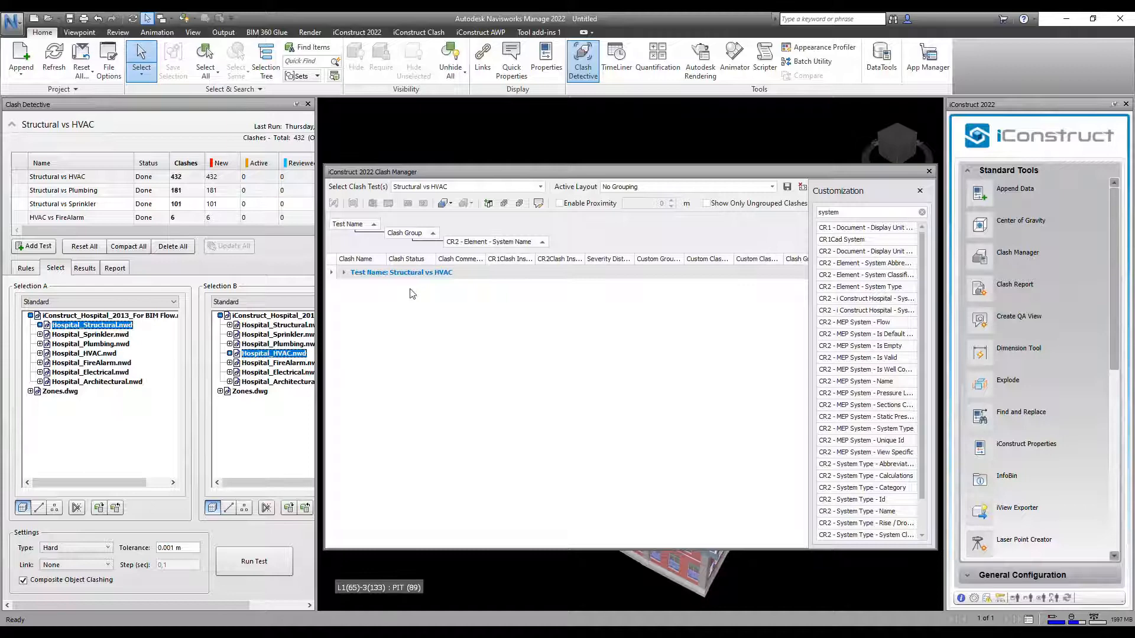
{"action": "left_click", "coordinate": [332, 271]}
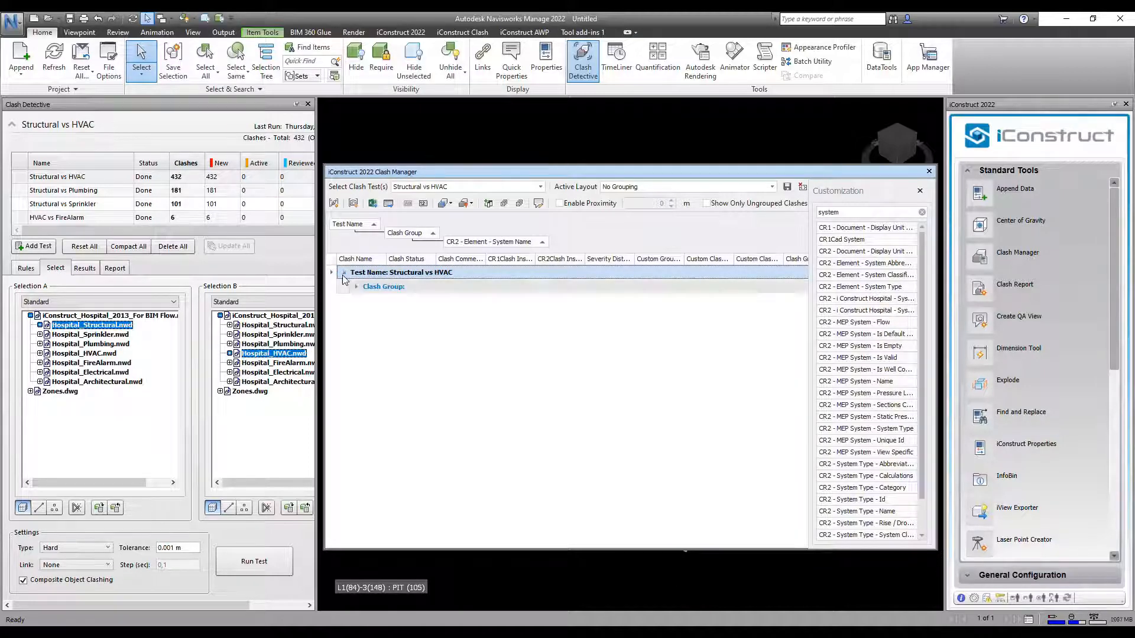
Expand the clash group and unnamed system group to inspect clashes, then collapse all.
{"action": "left_click", "coordinate": [355, 287]}
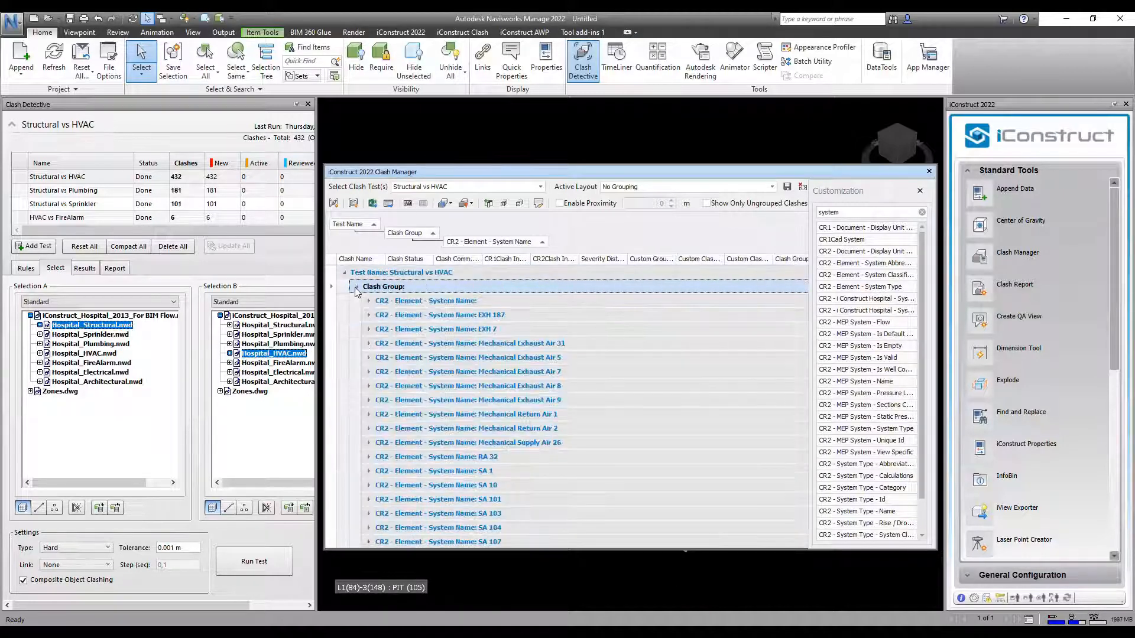
{"action": "left_click", "coordinate": [368, 300]}
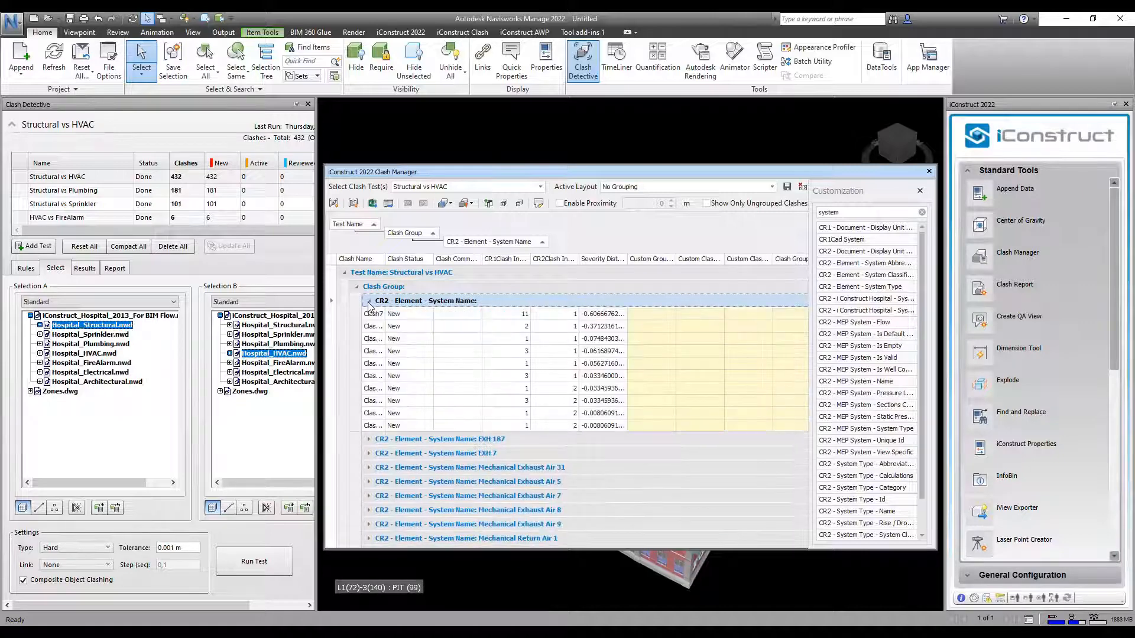
{"action": "left_click", "coordinate": [369, 301]}
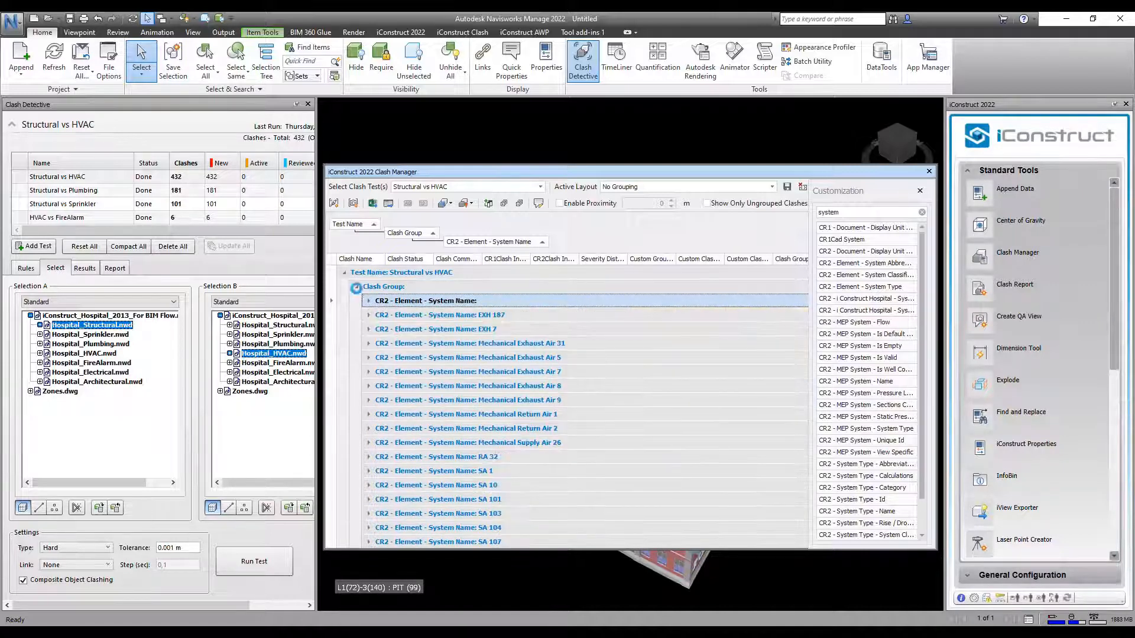
{"action": "left_click", "coordinate": [355, 287]}
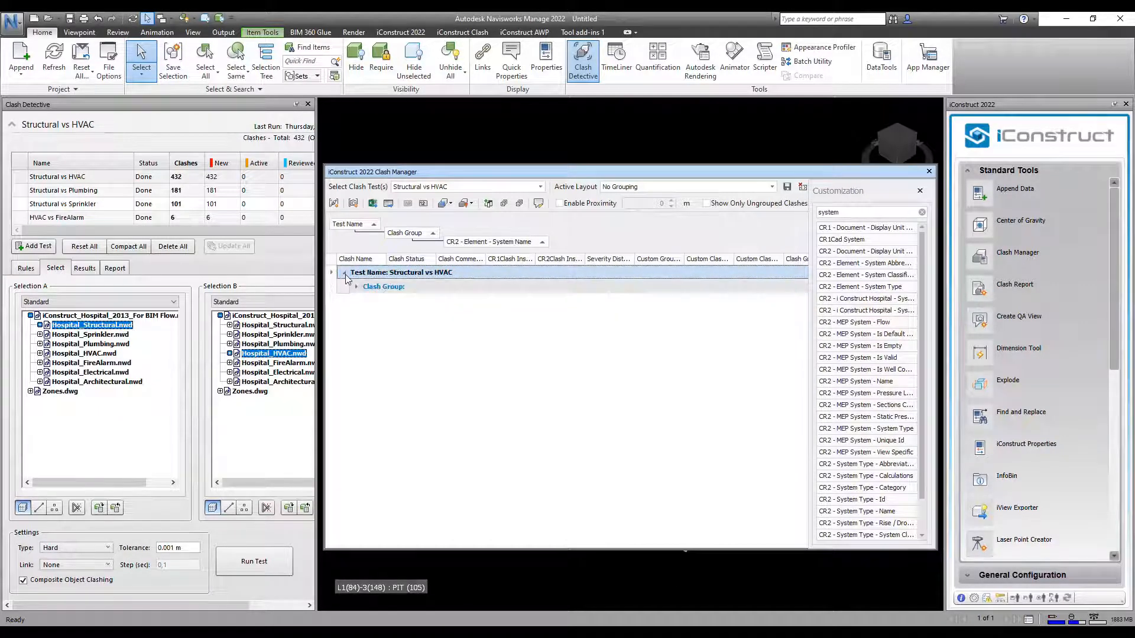
{"action": "left_click", "coordinate": [331, 272]}
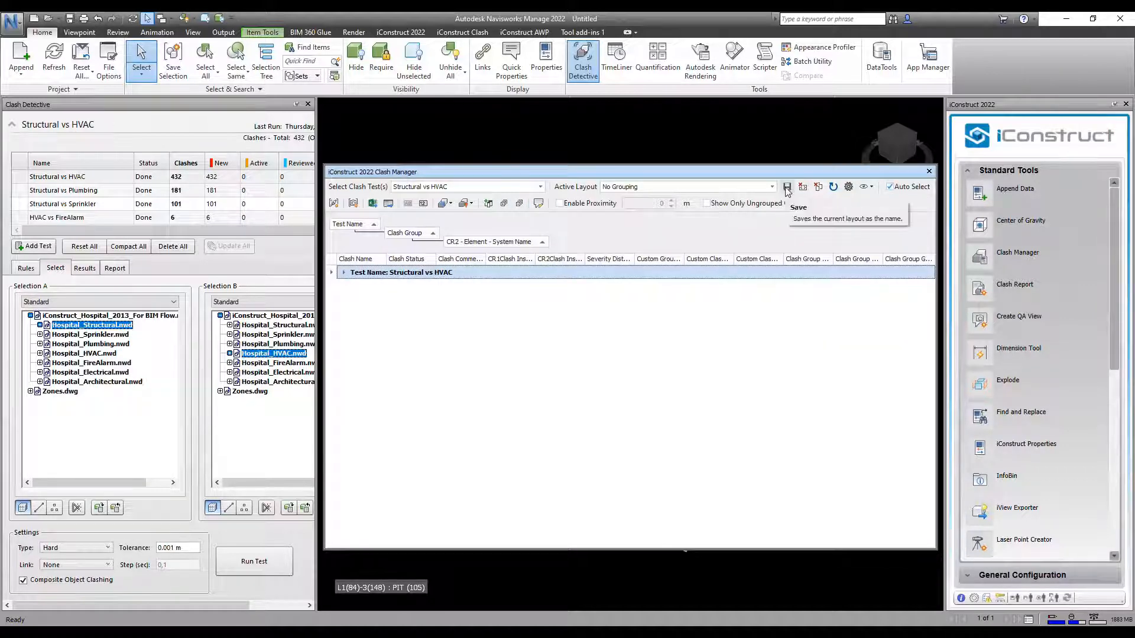
Save the current grouping as a layout named 'System Name'.
{"action": "left_click", "coordinate": [787, 187]}
{"action": "type", "text": "System Name"}
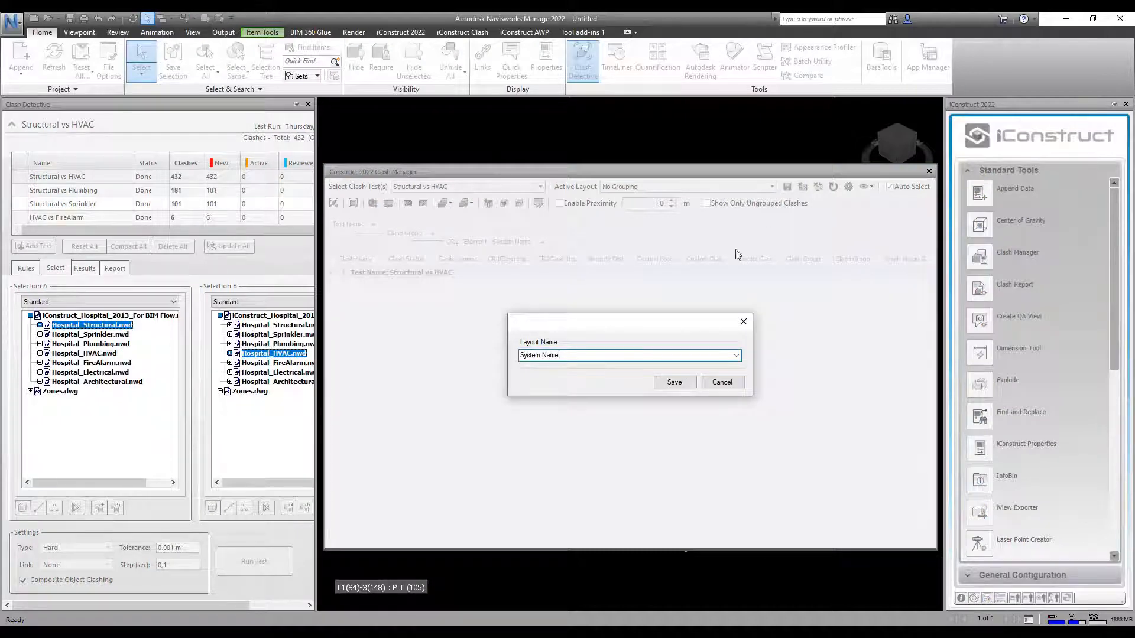
{"action": "left_click", "coordinate": [673, 381]}
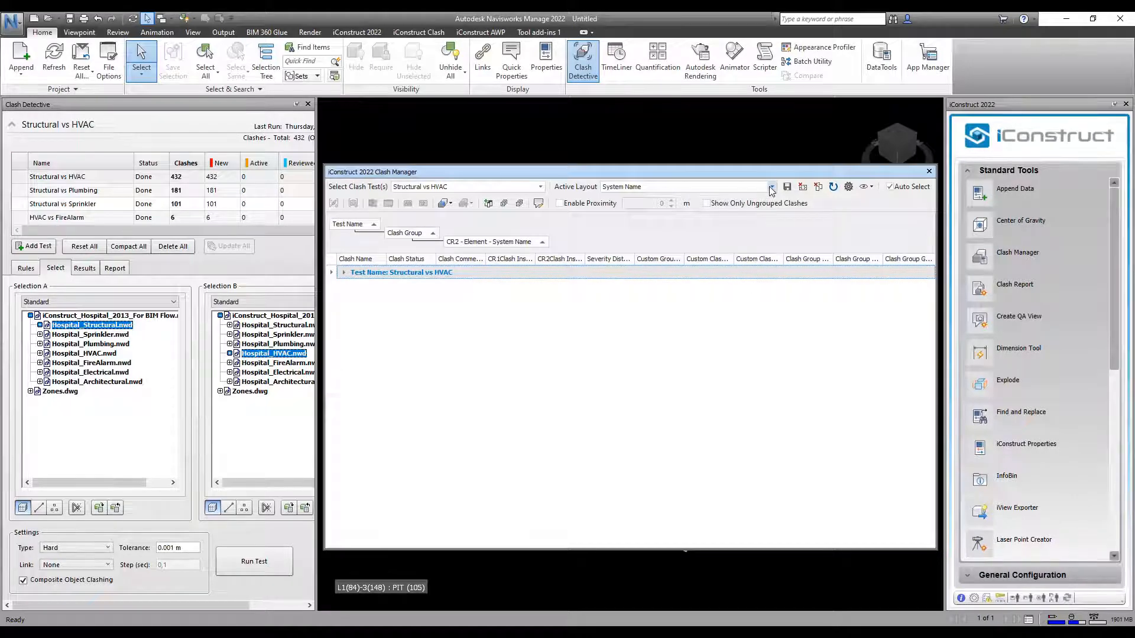
Apply the saved 'Zone and Level' layout from the Active Layout list.
{"action": "left_click", "coordinate": [771, 186]}
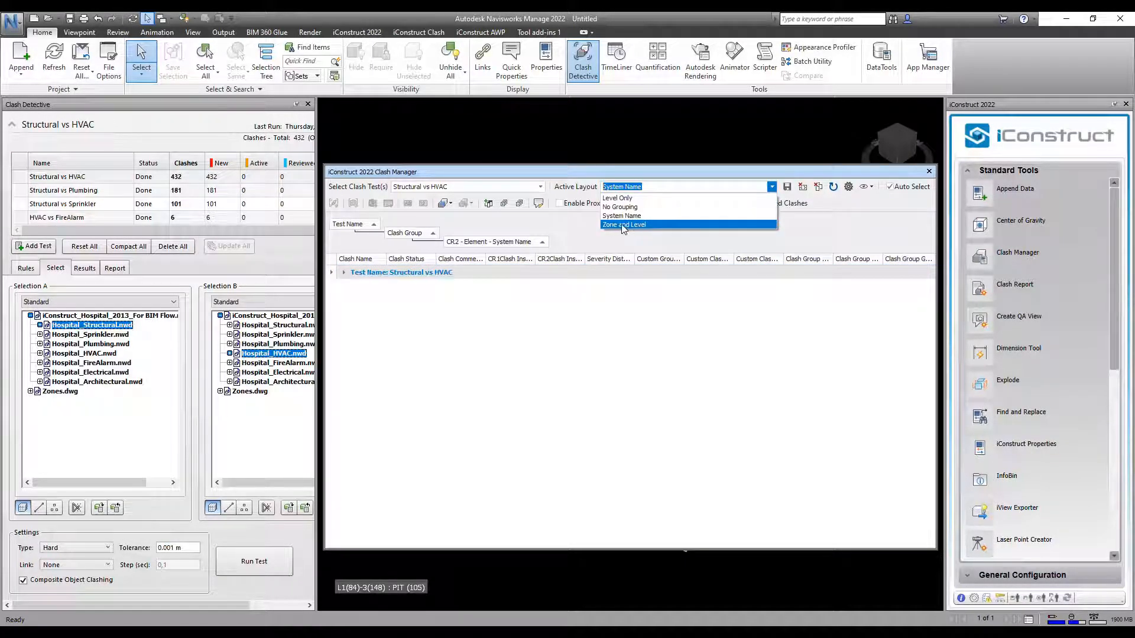
{"action": "left_click", "coordinate": [624, 225]}
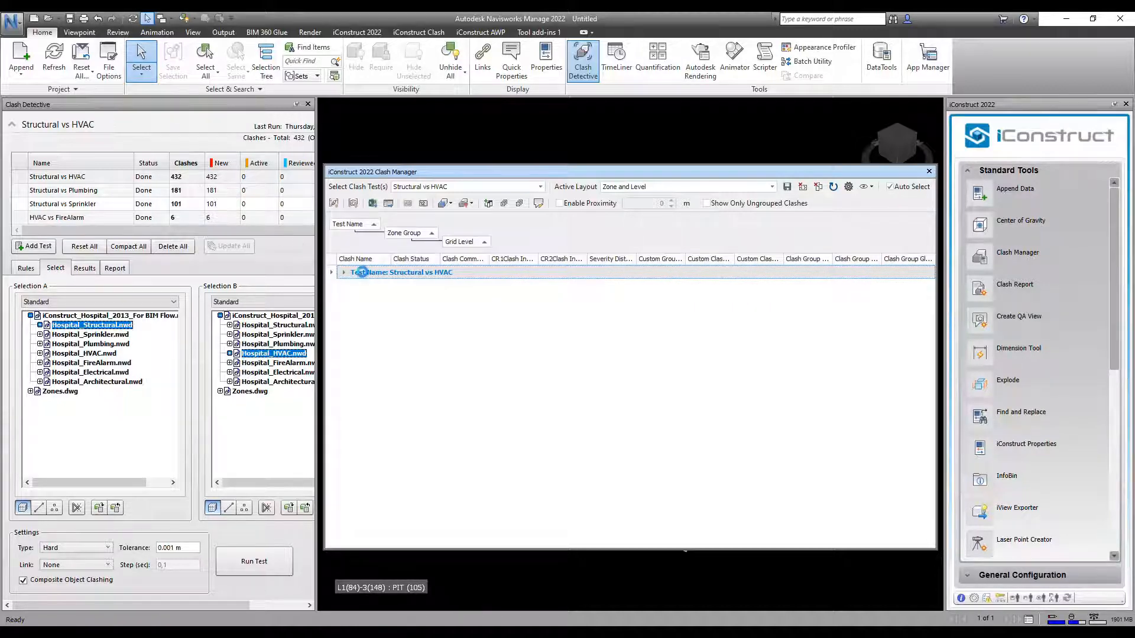
{"action": "mouse_move", "coordinate": [333, 203]}
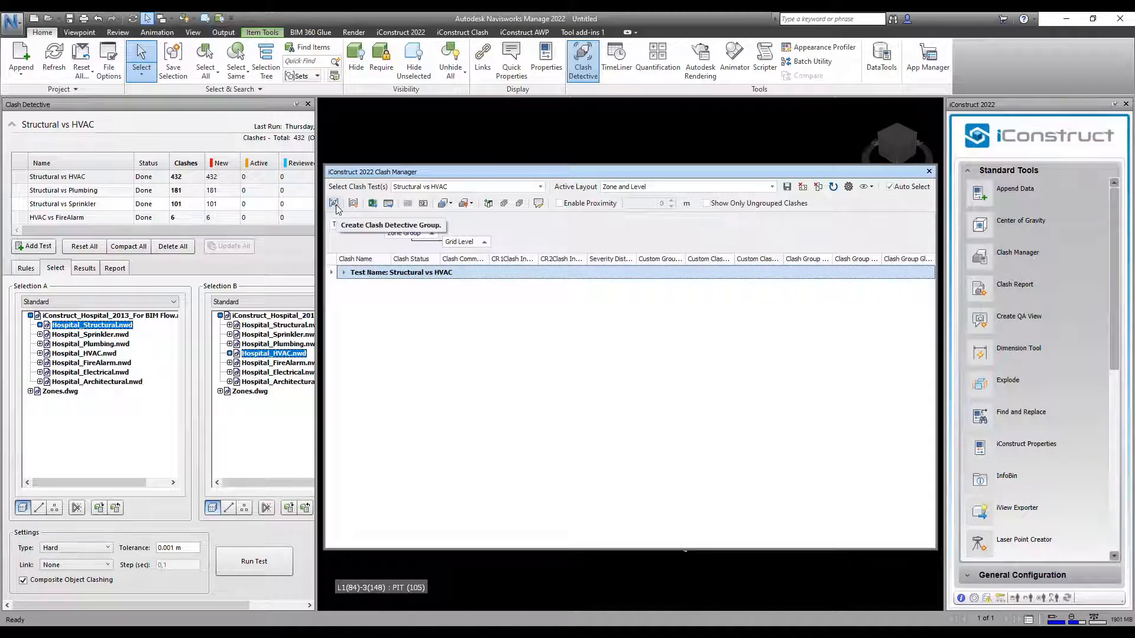
Create Clash Detective groups from zone-level groups and view the 25 groups in Results.
{"action": "left_click", "coordinate": [334, 202]}
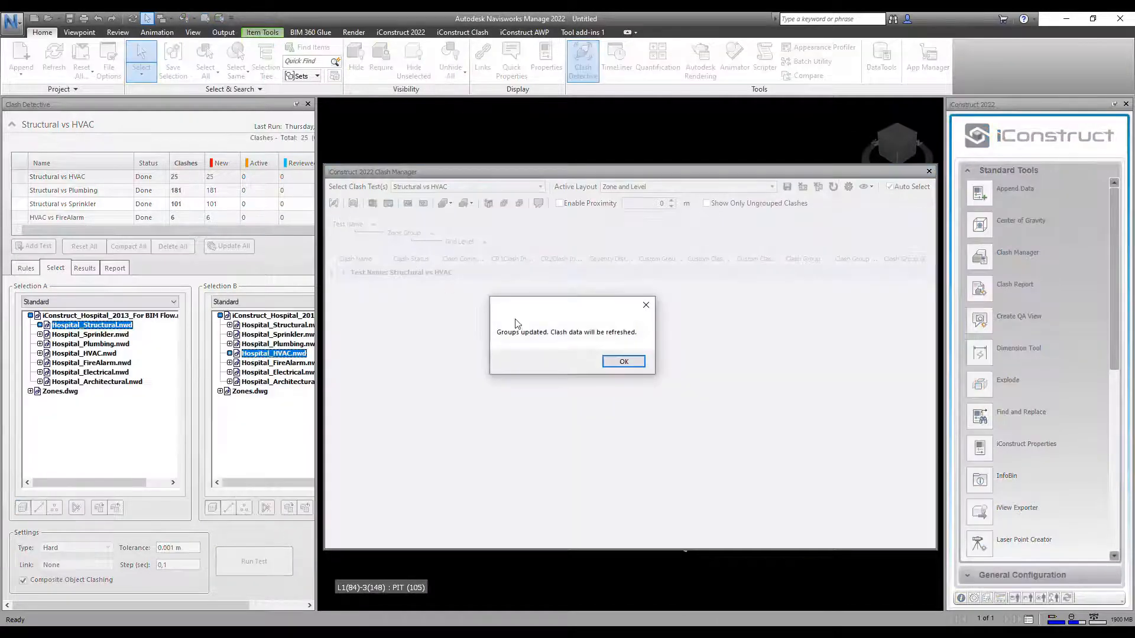
{"action": "left_click", "coordinate": [622, 361]}
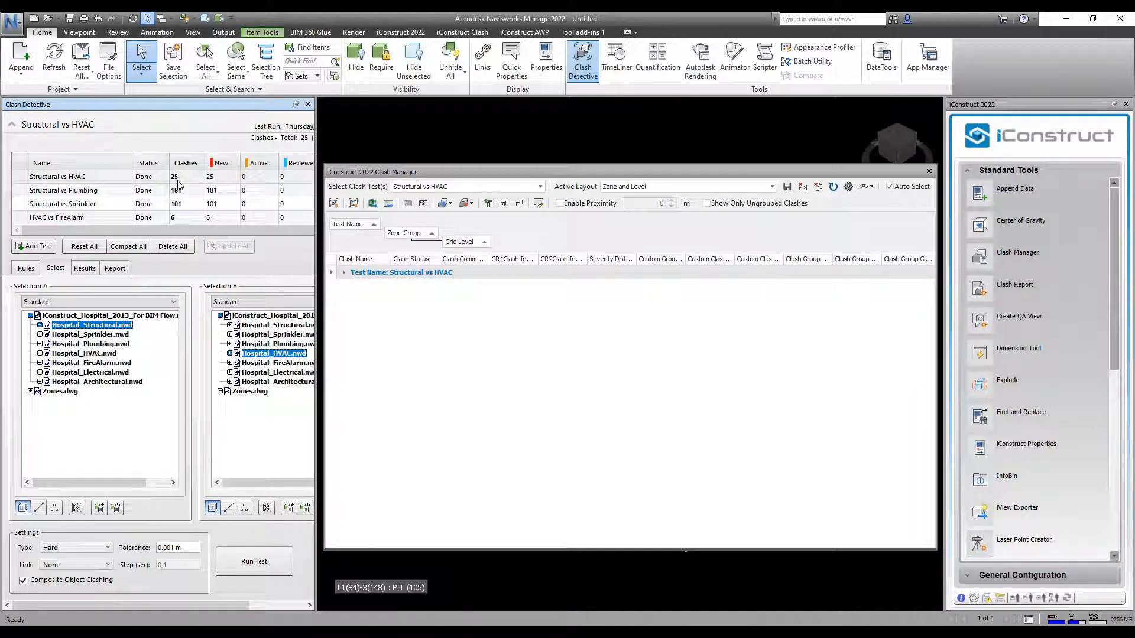
{"action": "left_click", "coordinate": [84, 268]}
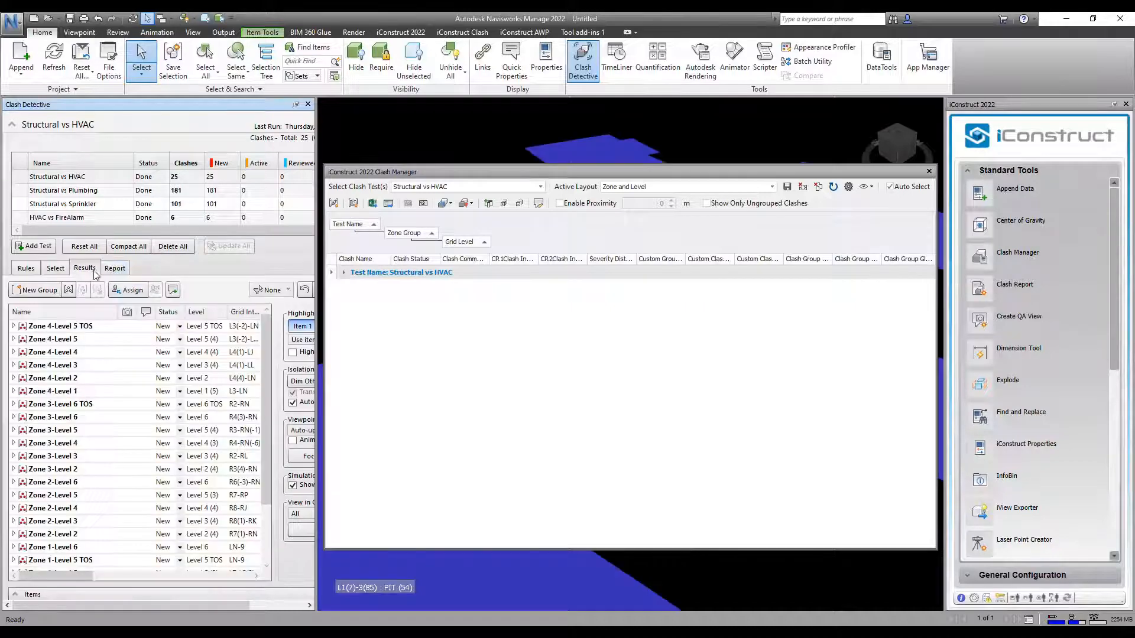